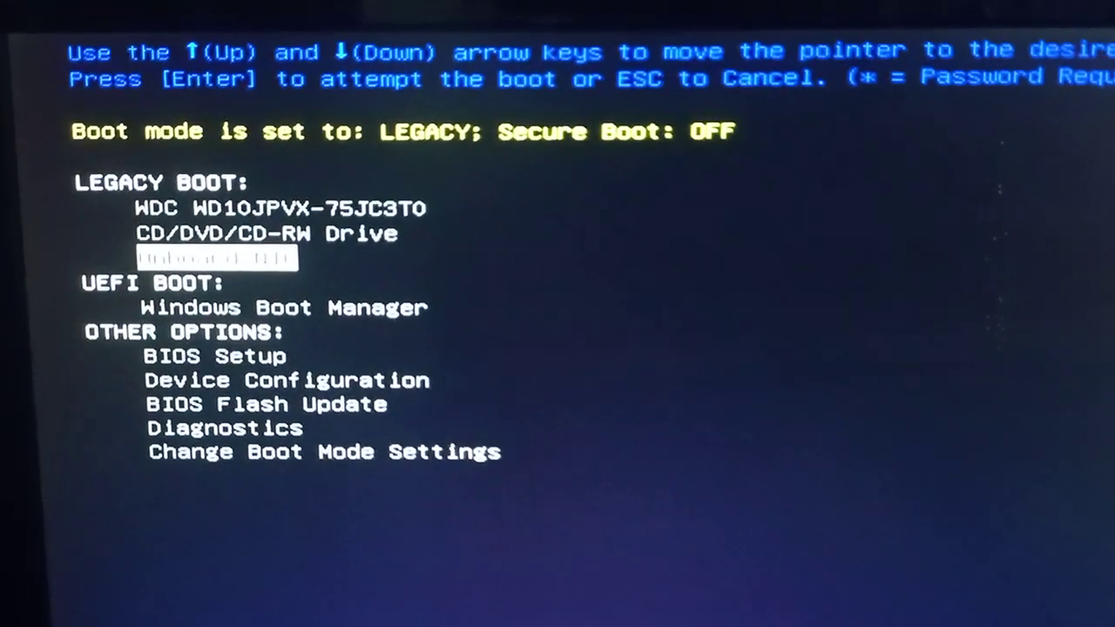
Step: Move the boot-menu highlight from Onboard NIC to Windows Boot Manager under UEFI BOOT
key(Down)
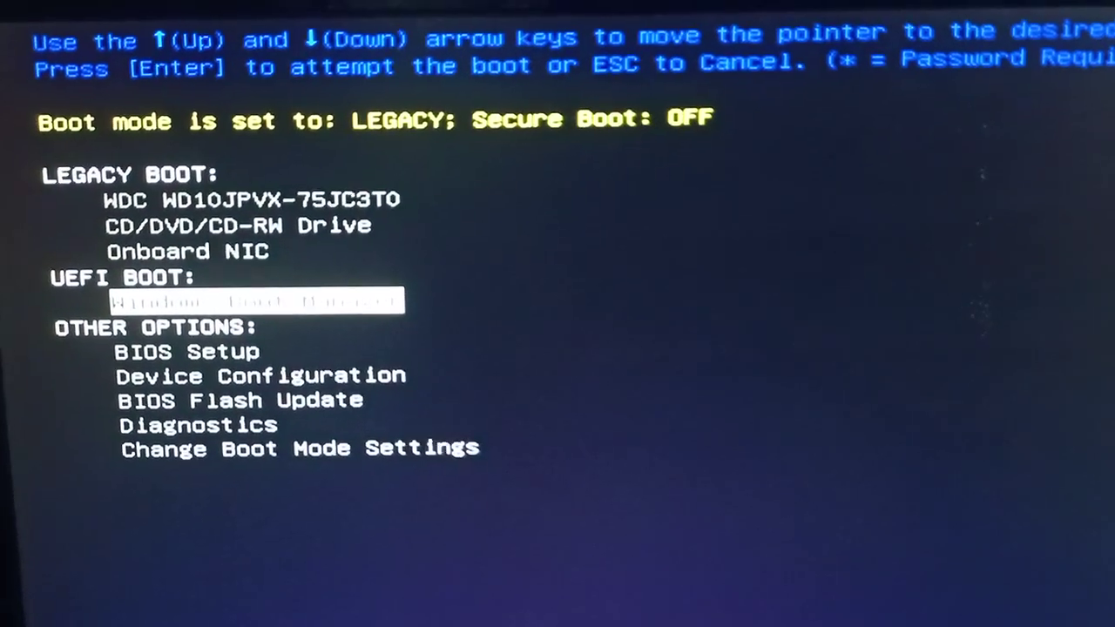